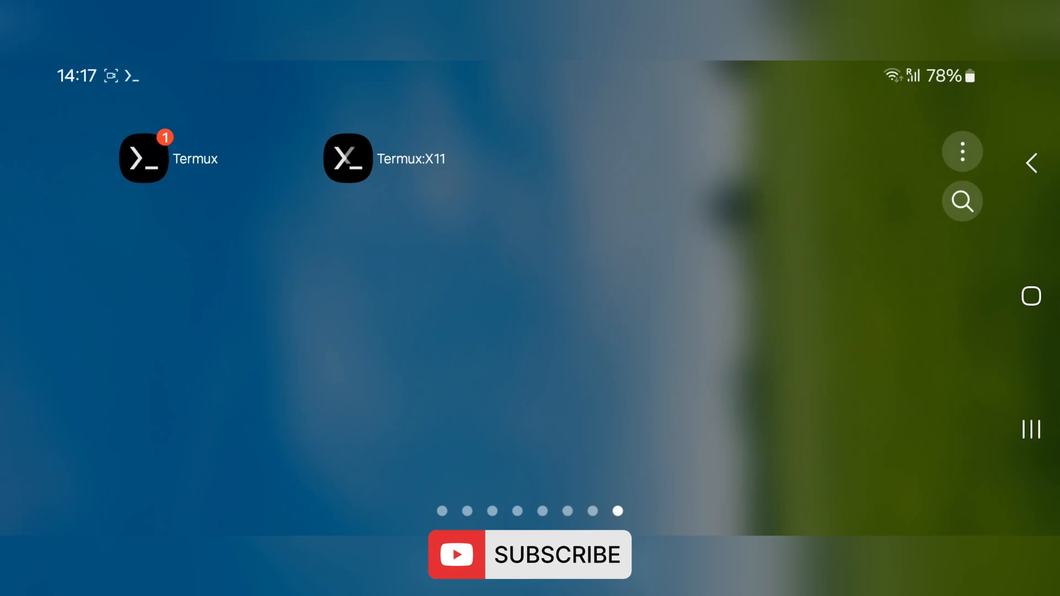
- Launch Termux from the home screen icon
click(142, 158)
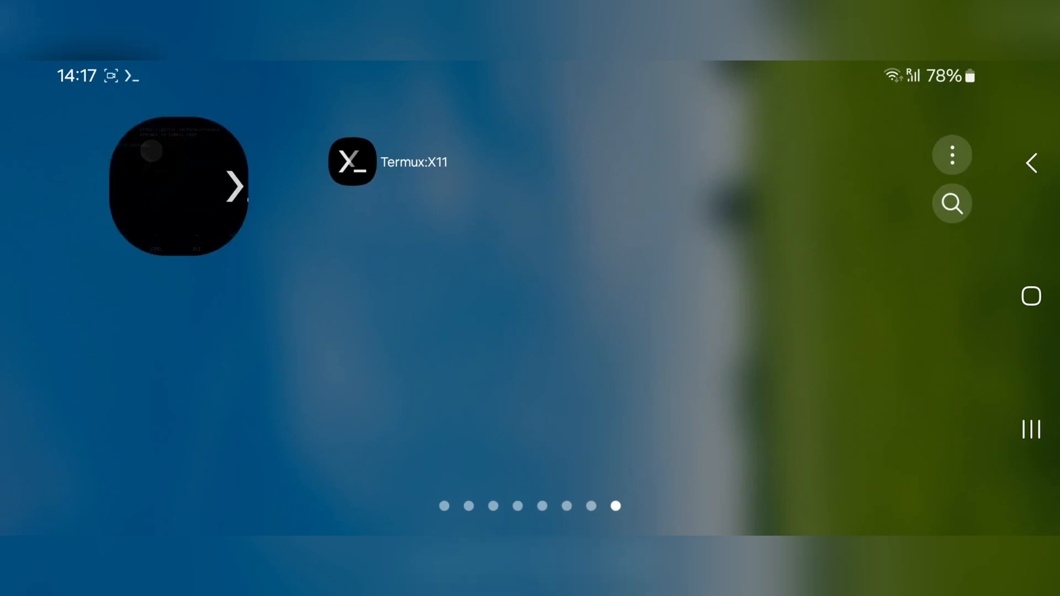
- Run the mobox command to start Mobox and reach its Dynarec settings
click(178, 187)
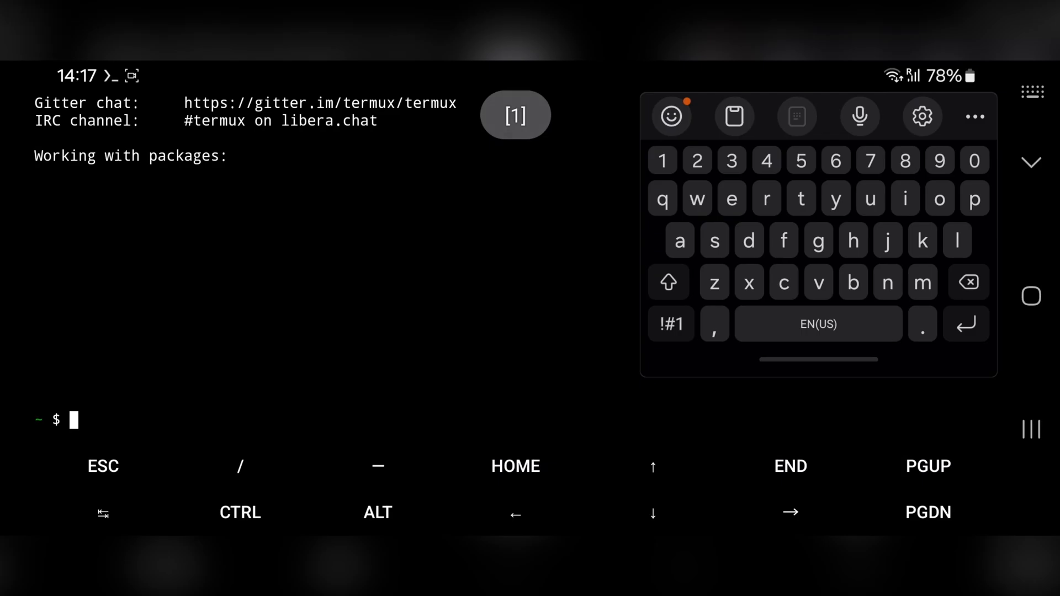
text(mobox)
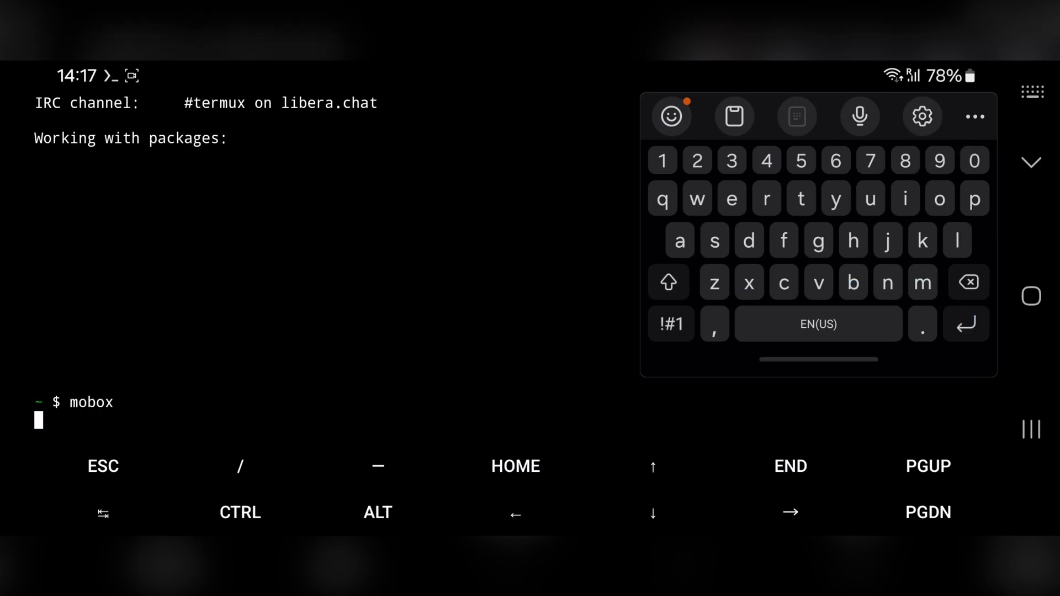
key(Return)
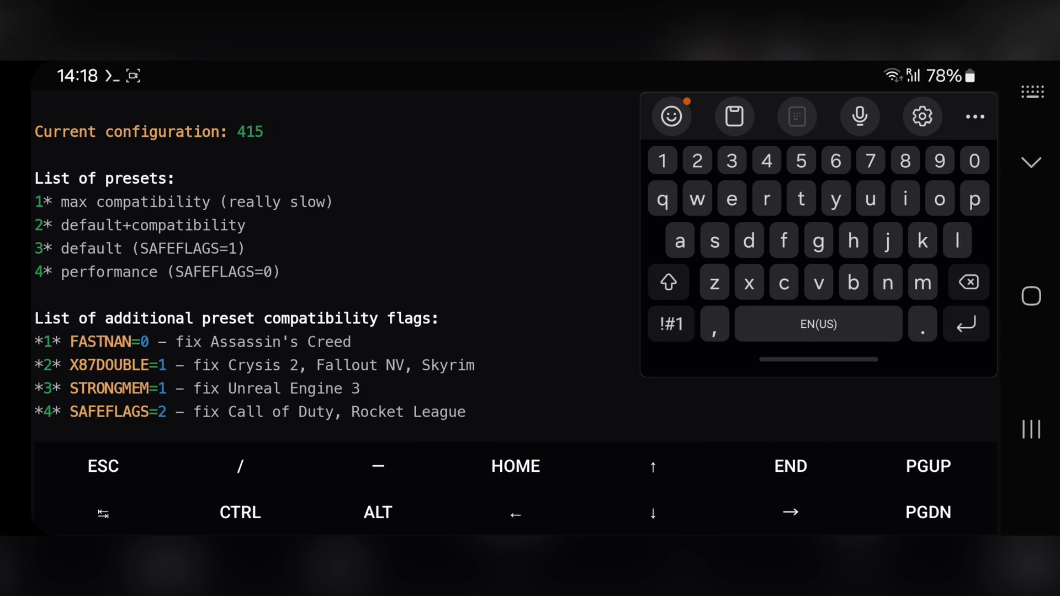
- Set the Dynarec configuration to 45, the performance preset
scroll(up, 3)
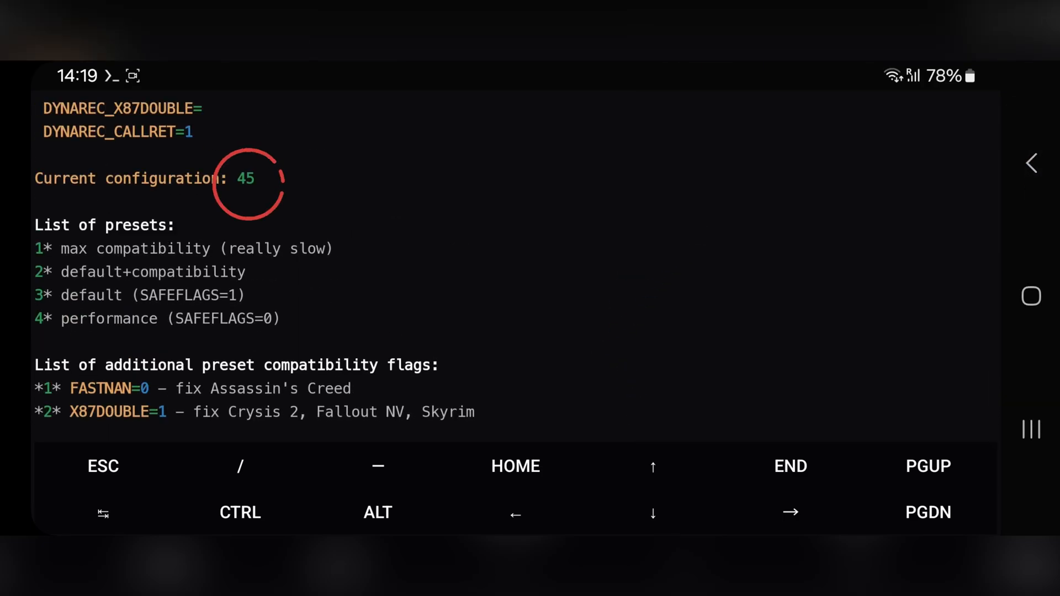
scroll(down, 3)
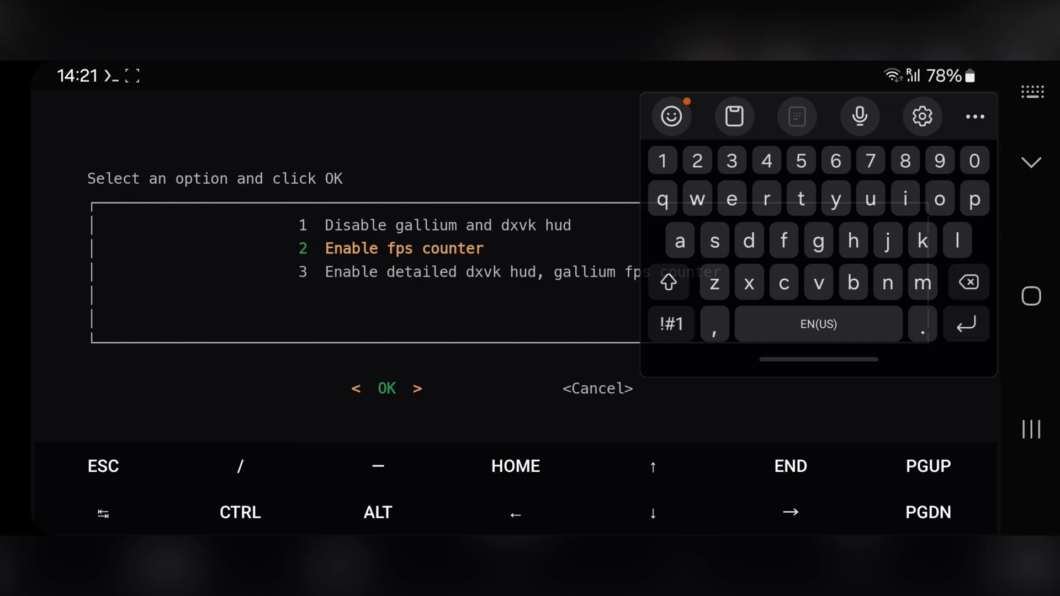
- Enable option 2, the fps counter HUD, and return to Settings
click(387, 388)
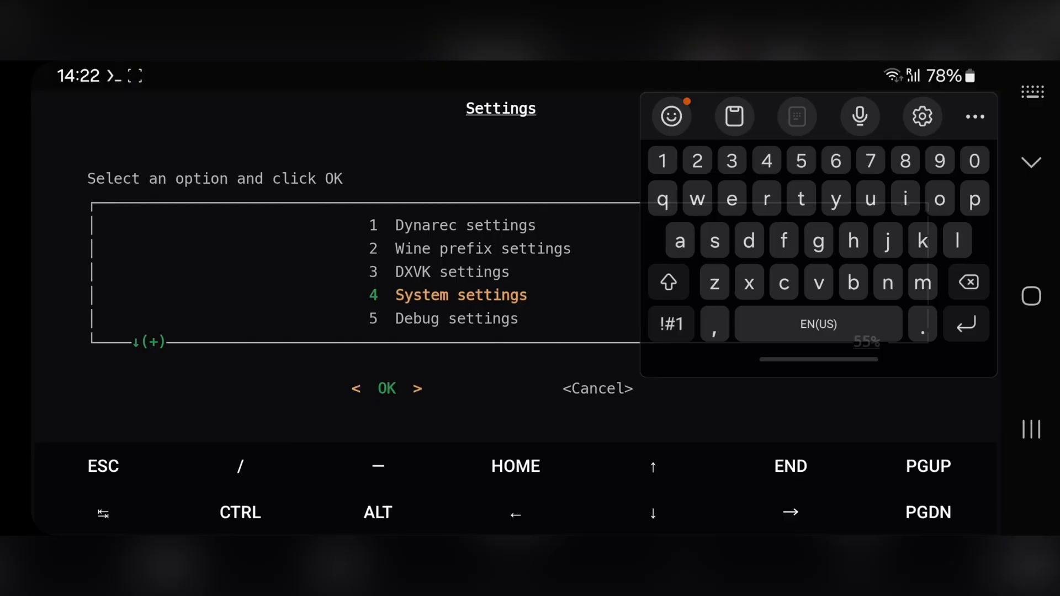
scroll(down, 3)
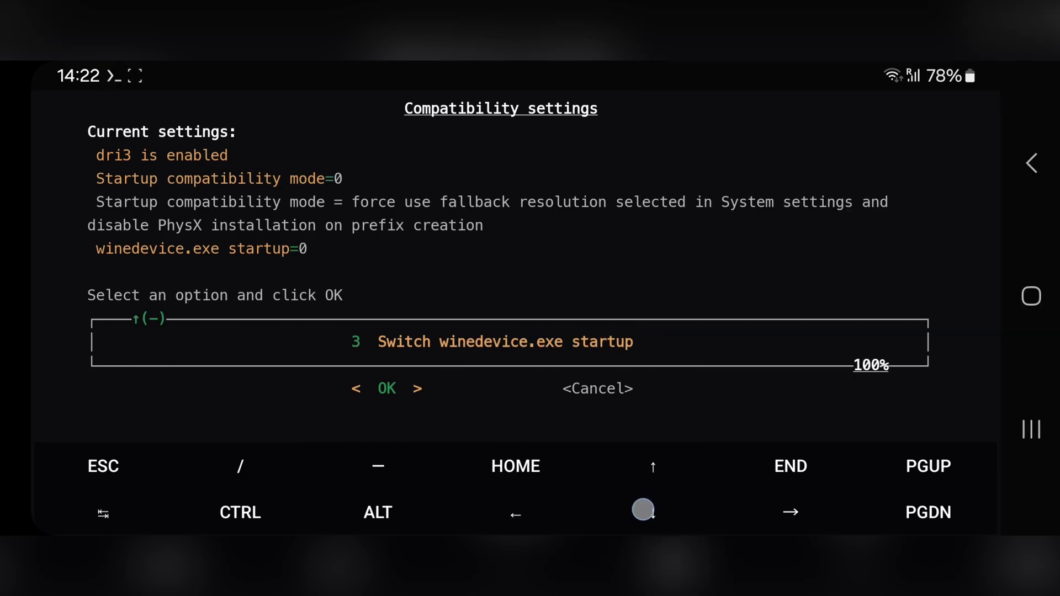
- Review compatibility settings (dri3, winedevice.exe startup 0) and start the Wine desktop
scroll(up, 3)
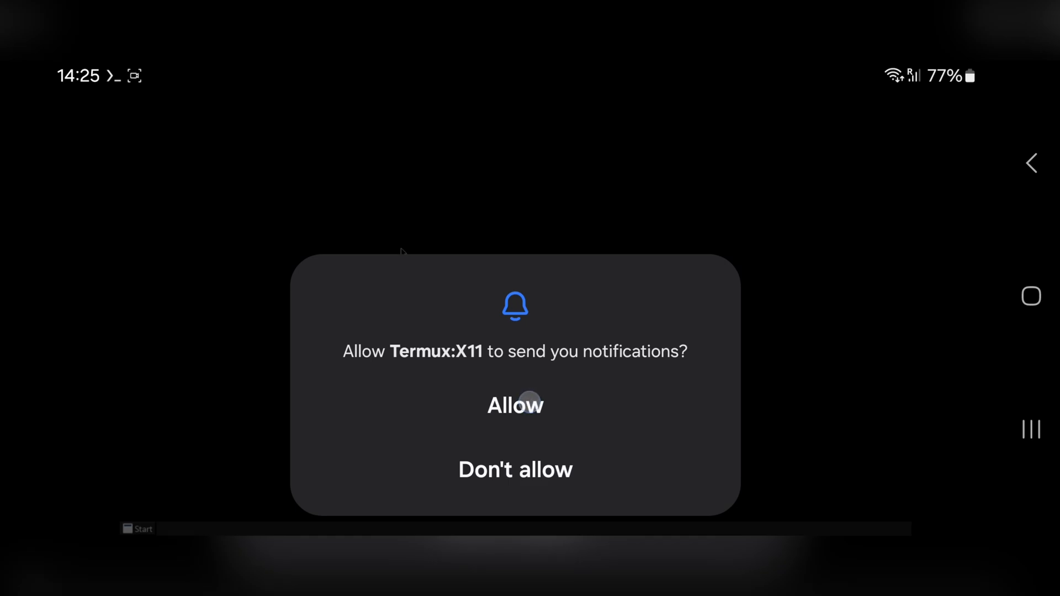
- Allow Termux:X11 notifications and begin installing dxvk-gplasync-2.3 from Start > Install
click(516, 405)
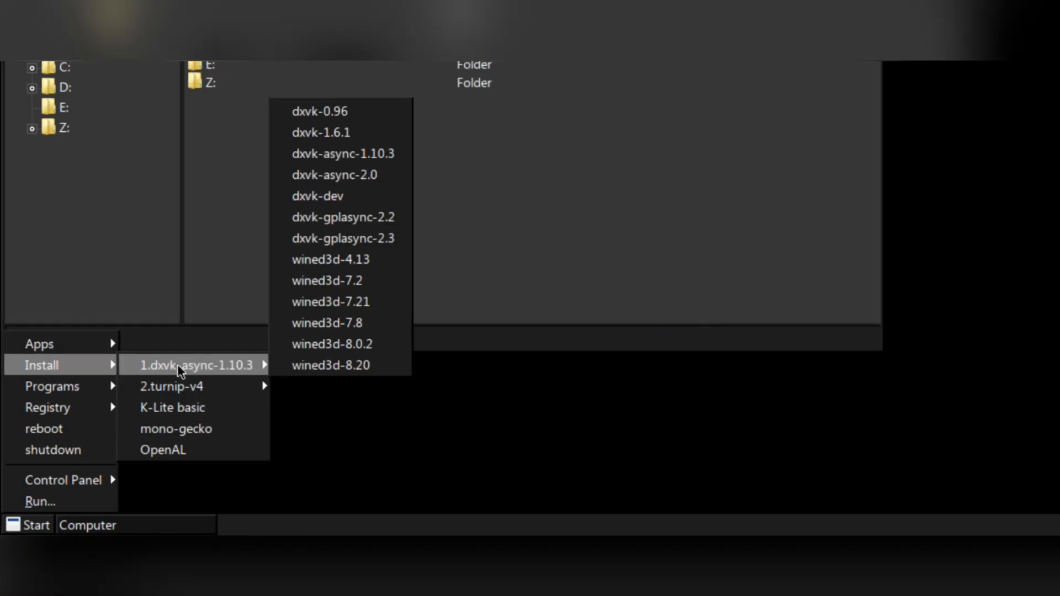
mouse_move(341, 238)
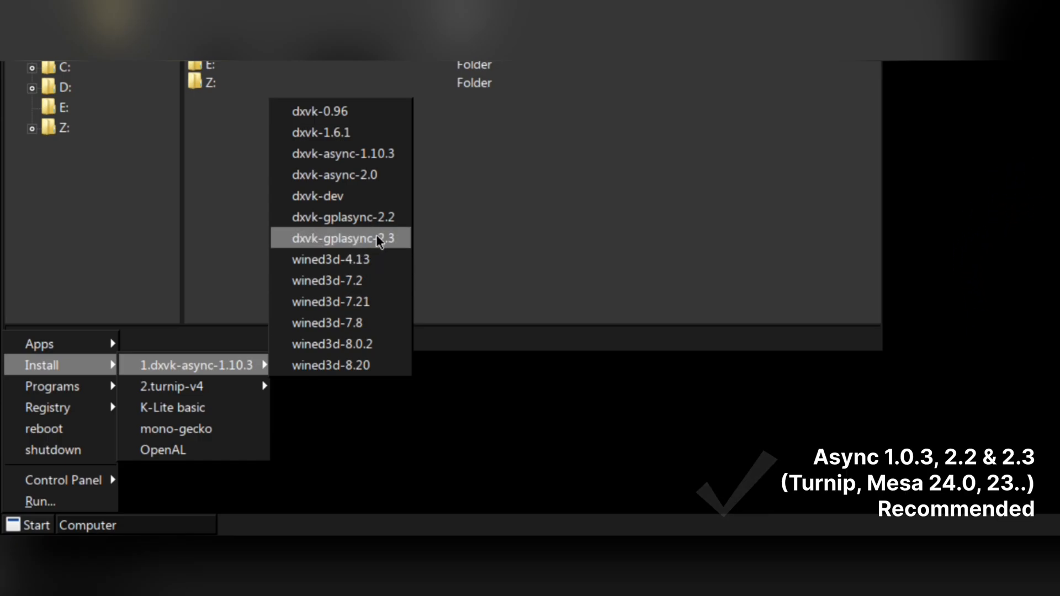
click(342, 238)
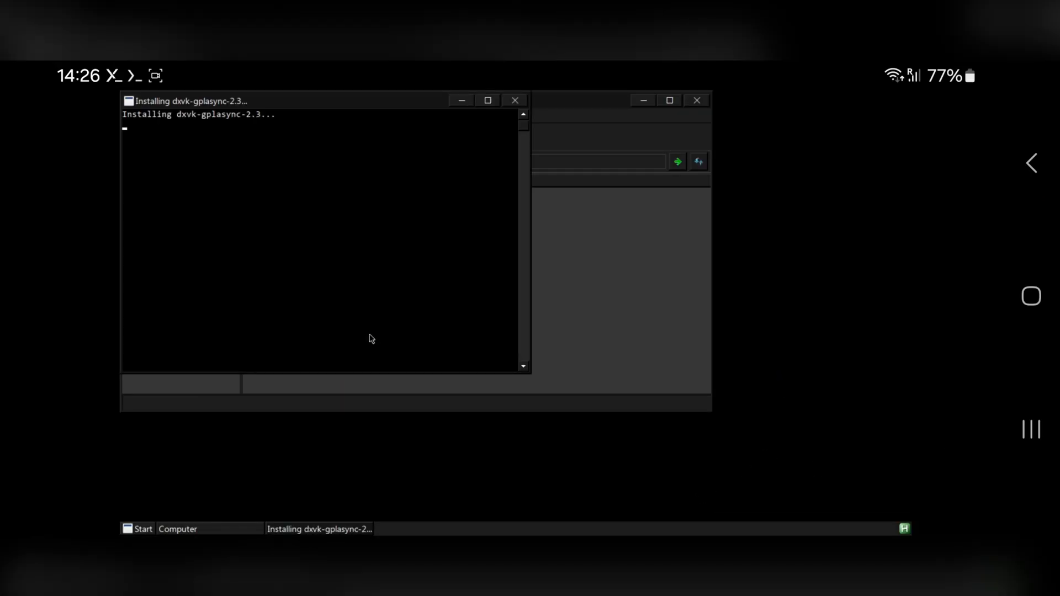